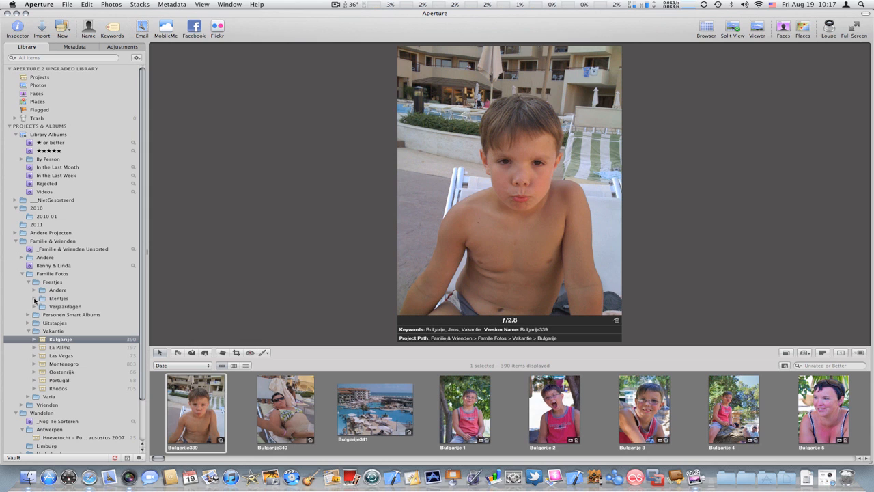
Browse the Jens birthday album, the Ardennen trip and the Blogworld Expo photos
{"action": "left_click", "coordinate": [42, 306]}
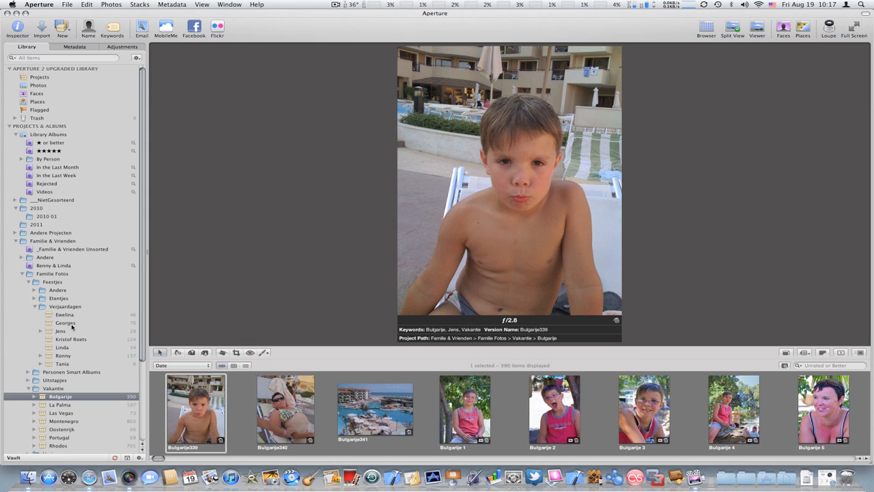
{"action": "left_click", "coordinate": [60, 330]}
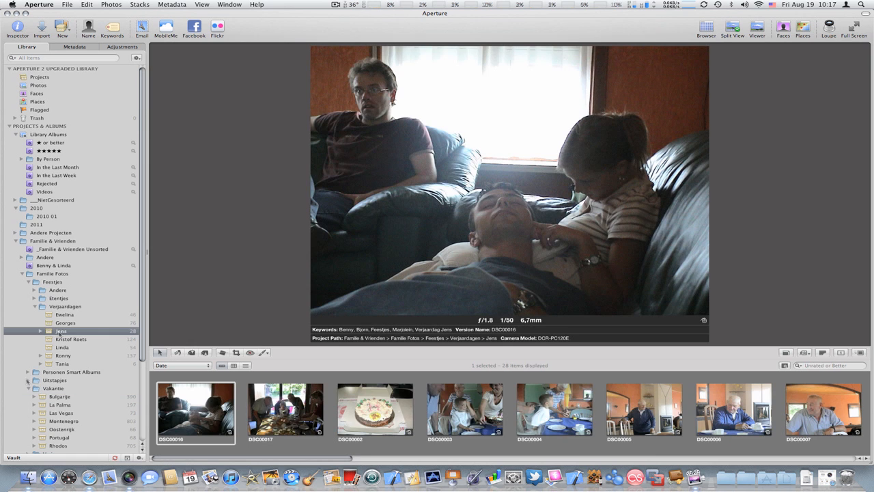
{"action": "scroll", "scroll_direction": "down", "scroll_amount": 3}
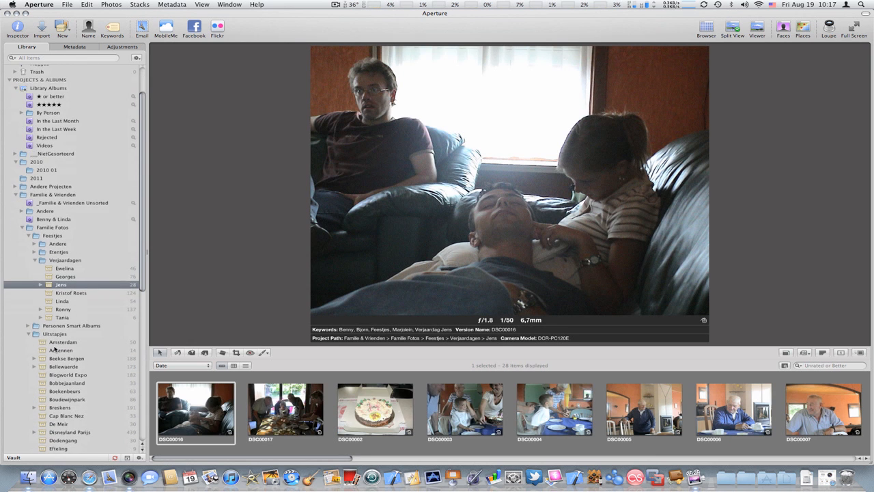
{"action": "left_click", "coordinate": [60, 349]}
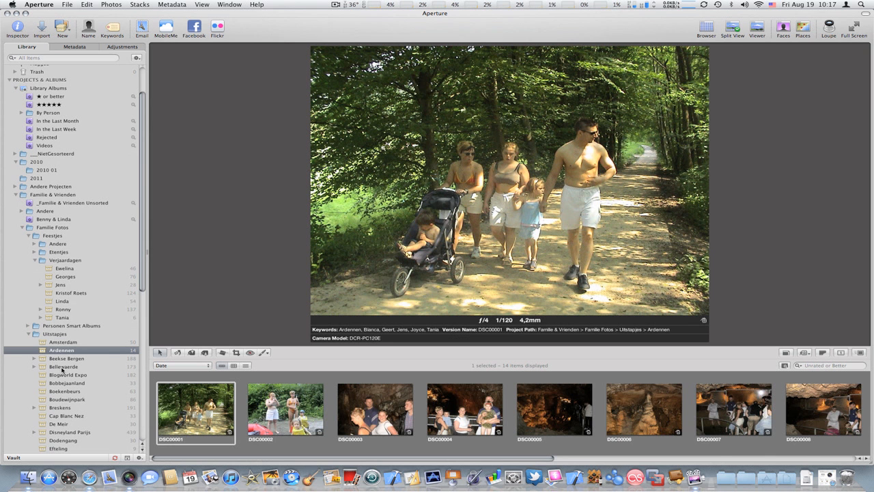
{"action": "left_click", "coordinate": [68, 375]}
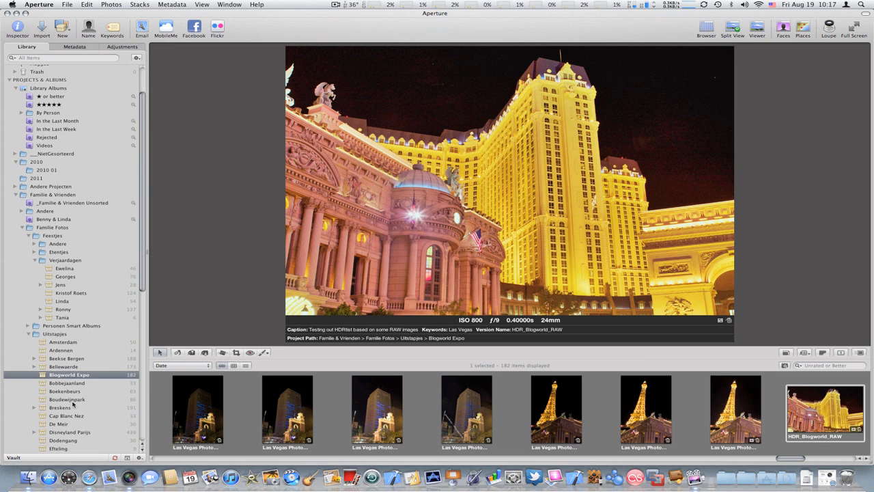
Show the Rhodos vacation photos and reveal the albums inside the Rhodos project
{"action": "scroll", "scroll_direction": "down", "scroll_amount": 3}
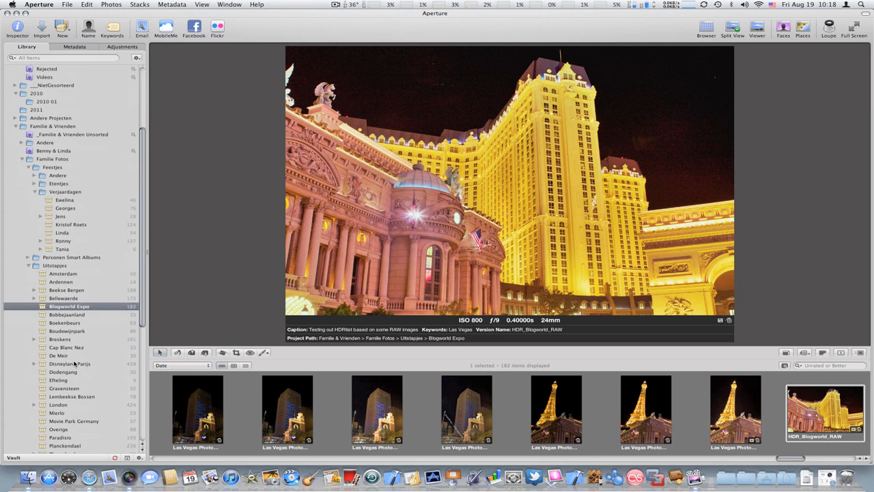
{"action": "scroll", "scroll_direction": "down", "scroll_amount": 3}
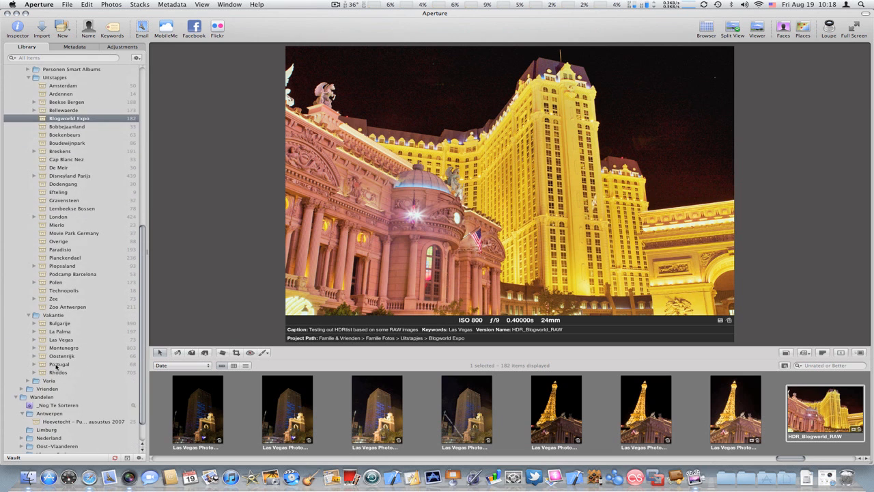
{"action": "left_click", "coordinate": [58, 371]}
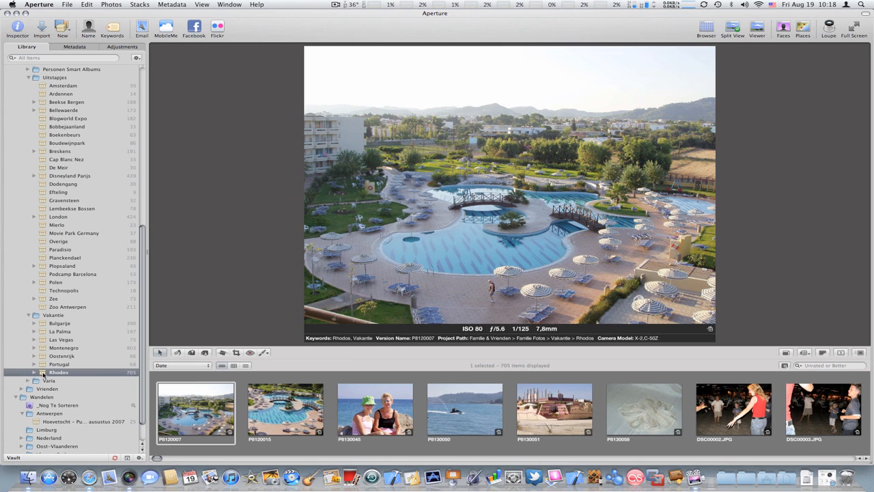
{"action": "left_click", "coordinate": [34, 372]}
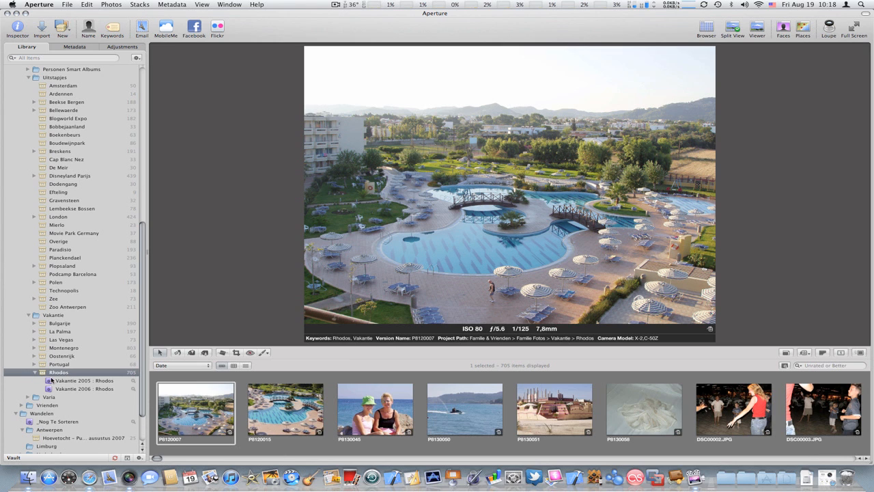
{"action": "mouse_move", "coordinate": [82, 394]}
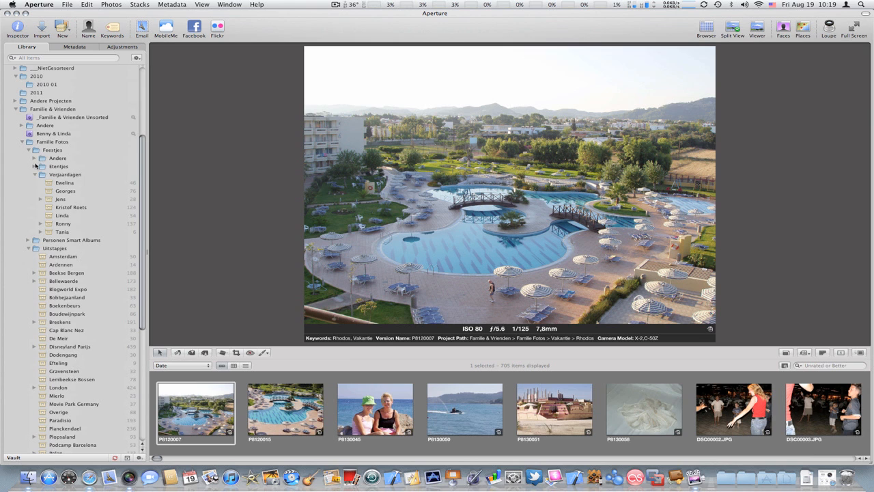
Expand Etentjes and Andere and reveal the yearly albums inside Kerstmis
{"action": "left_click", "coordinate": [35, 166]}
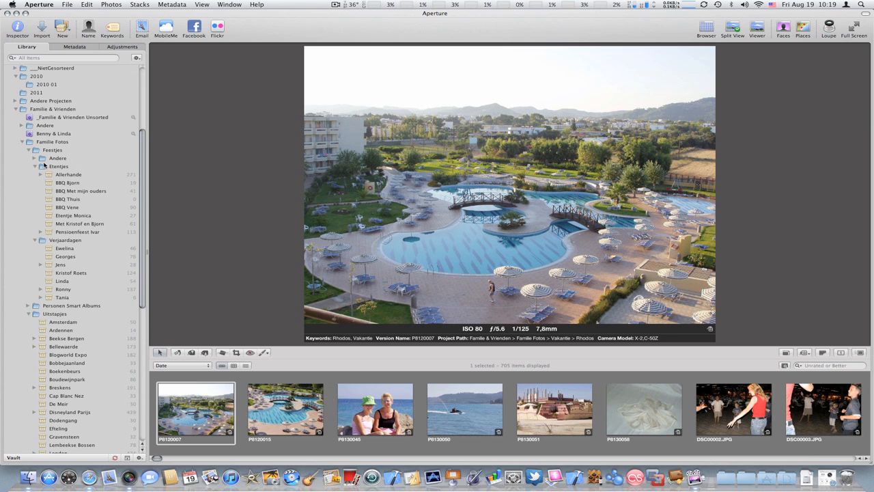
{"action": "left_click", "coordinate": [36, 158]}
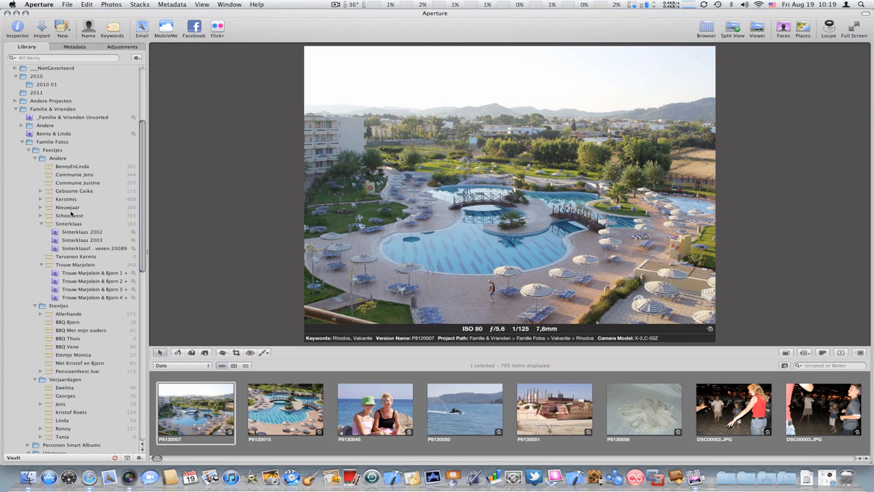
{"action": "left_click", "coordinate": [66, 199]}
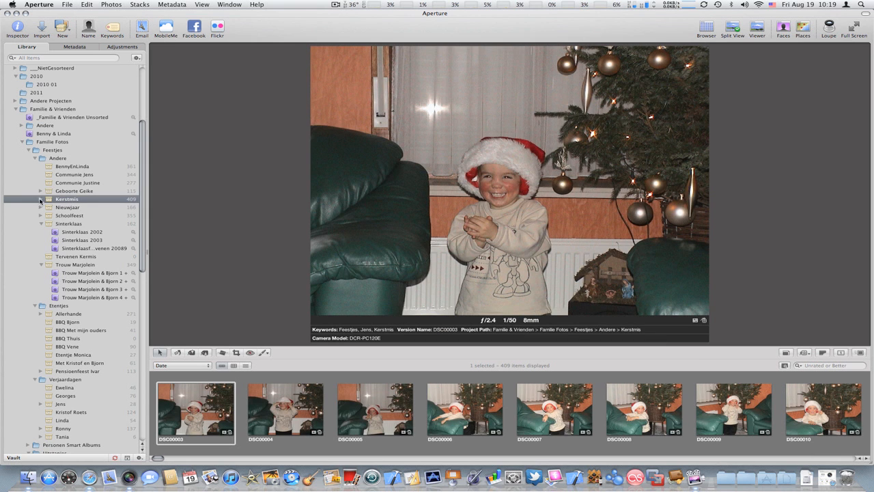
{"action": "left_click", "coordinate": [41, 199]}
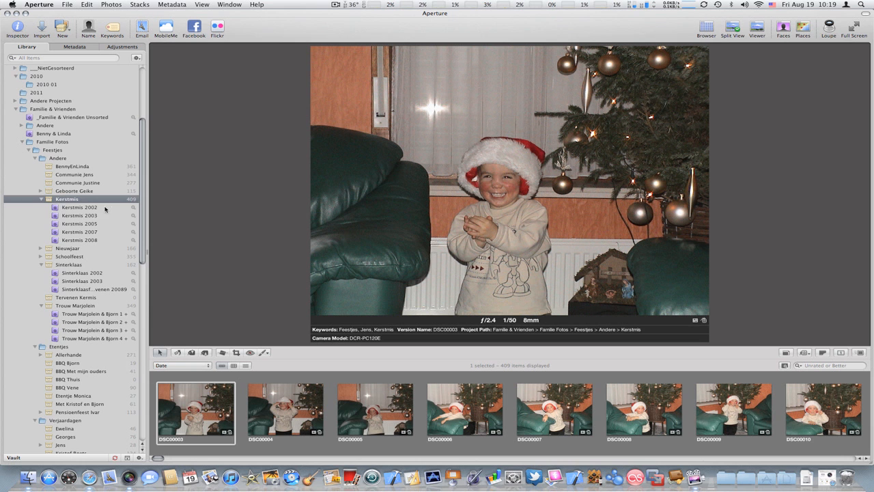
Browse the Kerstmis 2002, 2007 and 2008 Christmas albums
{"action": "left_click", "coordinate": [79, 208]}
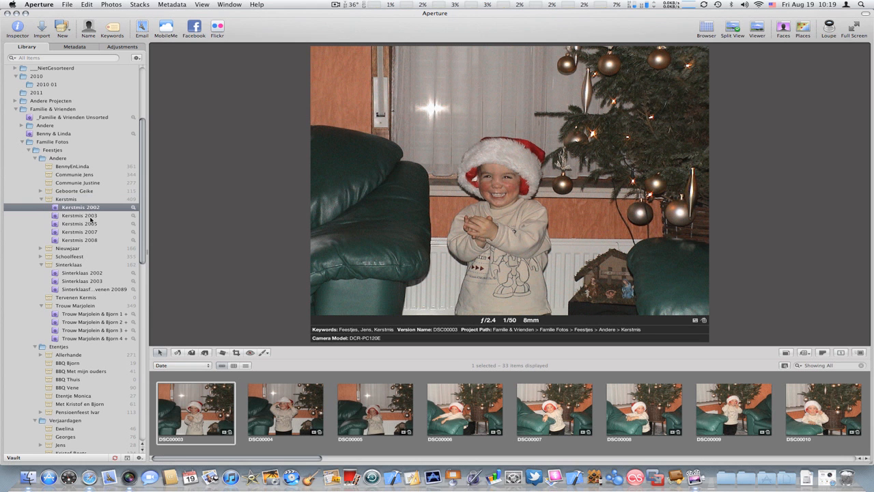
{"action": "left_click", "coordinate": [80, 224]}
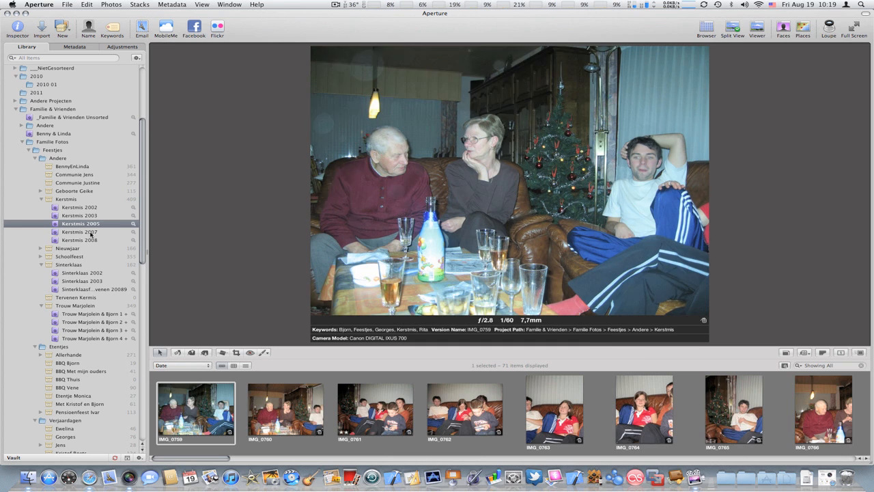
{"action": "left_click", "coordinate": [79, 241]}
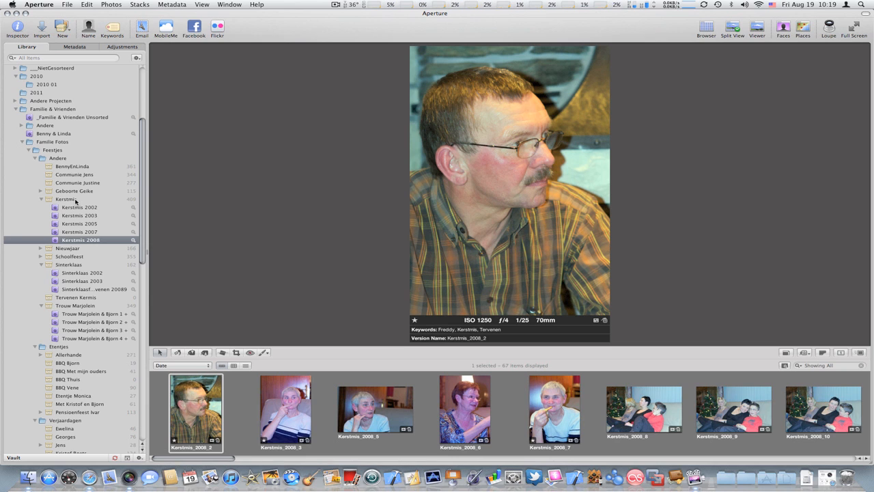
{"action": "mouse_move", "coordinate": [109, 203]}
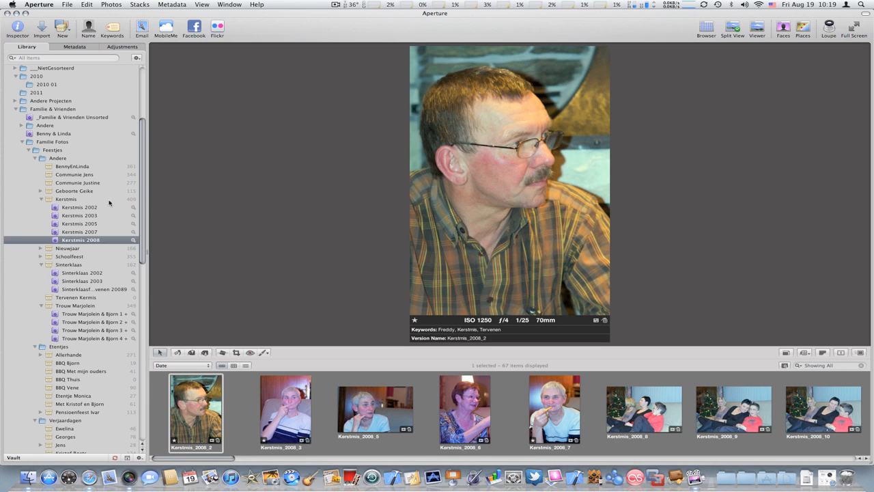
{"action": "mouse_move", "coordinate": [128, 203]}
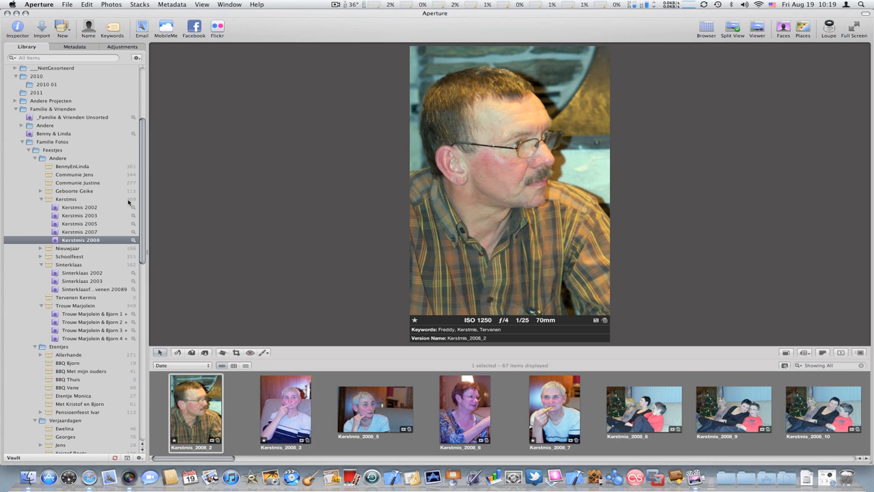
{"action": "mouse_move", "coordinate": [123, 202]}
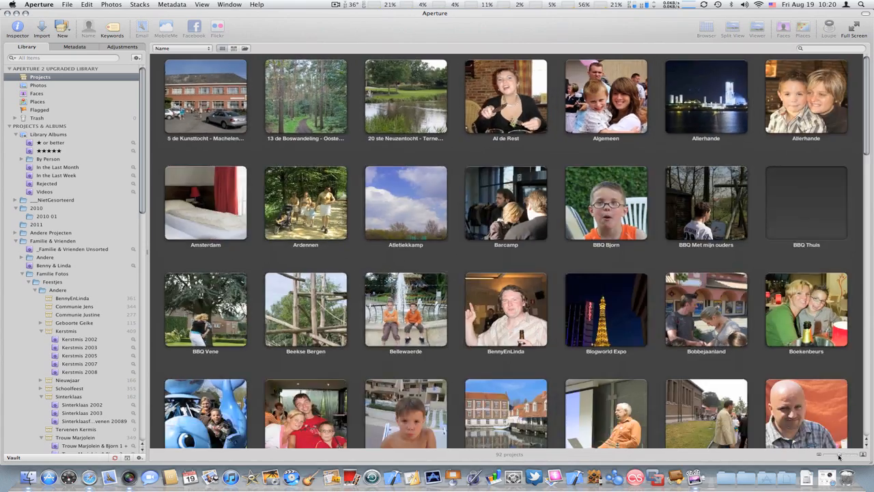
Scroll through the projects overview, then show the Kerstmis folder's photos again
{"action": "scroll", "scroll_direction": "down", "scroll_amount": 3}
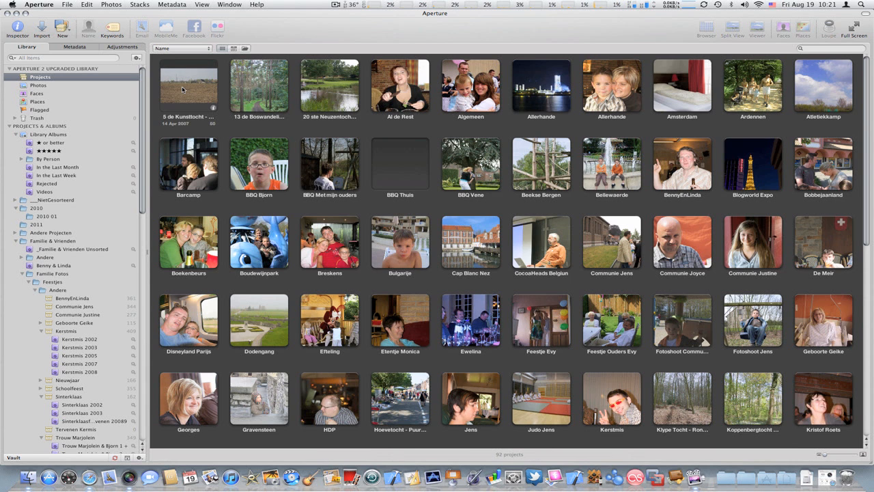
{"action": "left_click", "coordinate": [189, 85]}
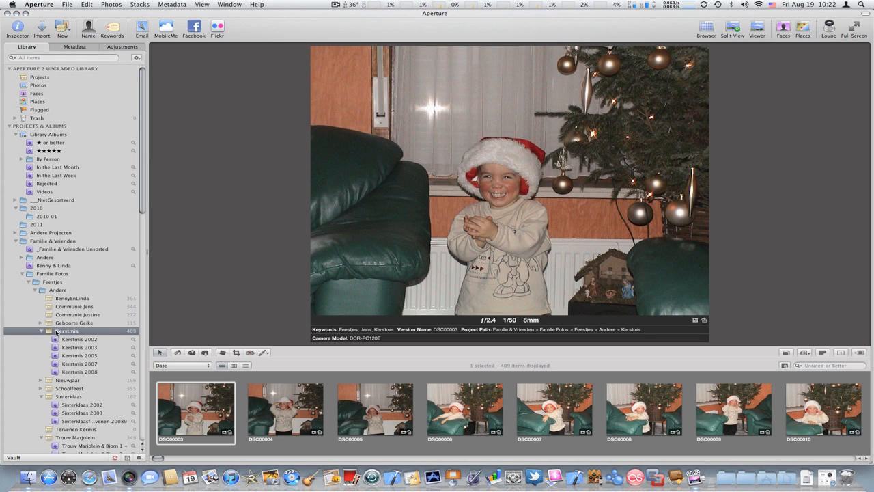
Create a By Year folder inside Kerstmis for the yearly albums and collapse both folders
{"action": "right_click", "coordinate": [67, 331]}
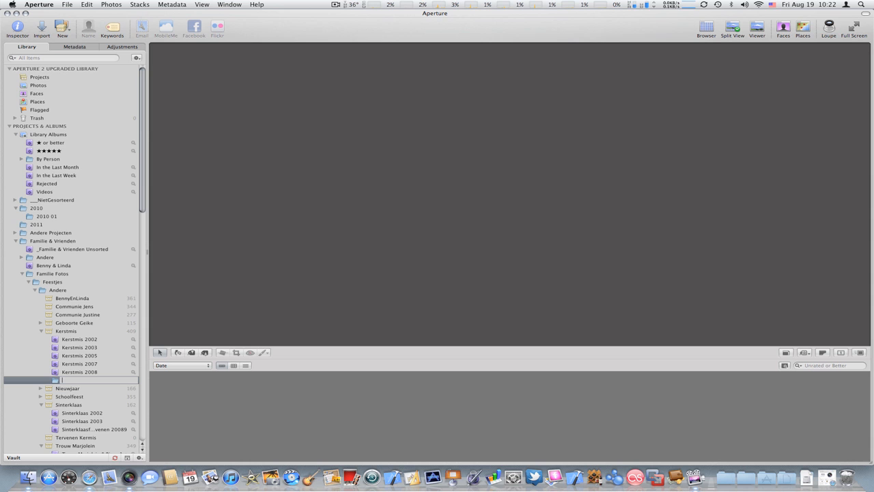
{"action": "type", "text": "By Year"}
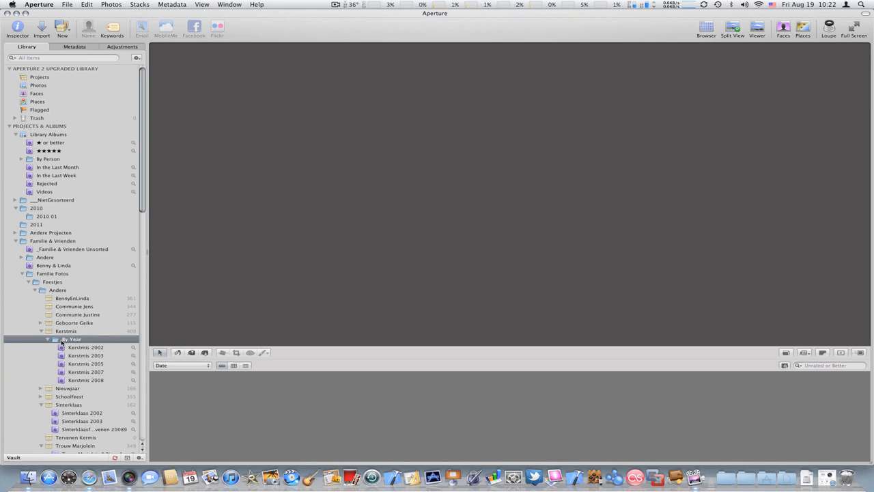
{"action": "left_click", "coordinate": [46, 339]}
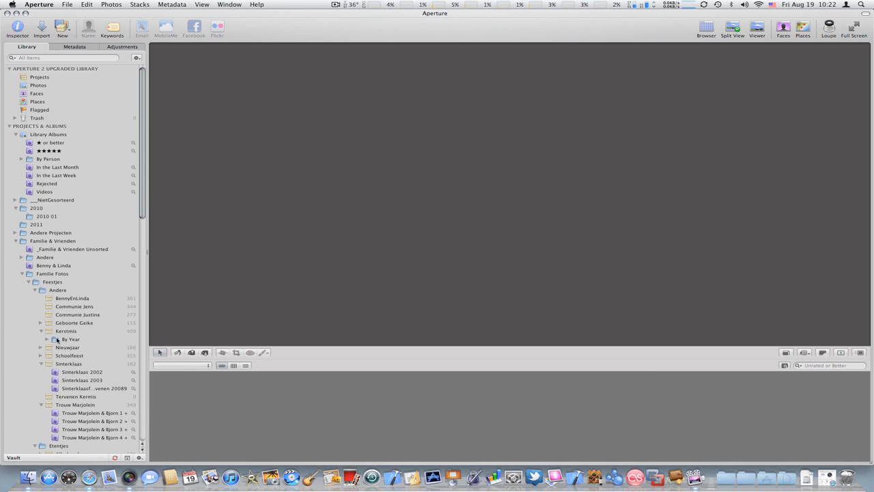
{"action": "left_click", "coordinate": [55, 339]}
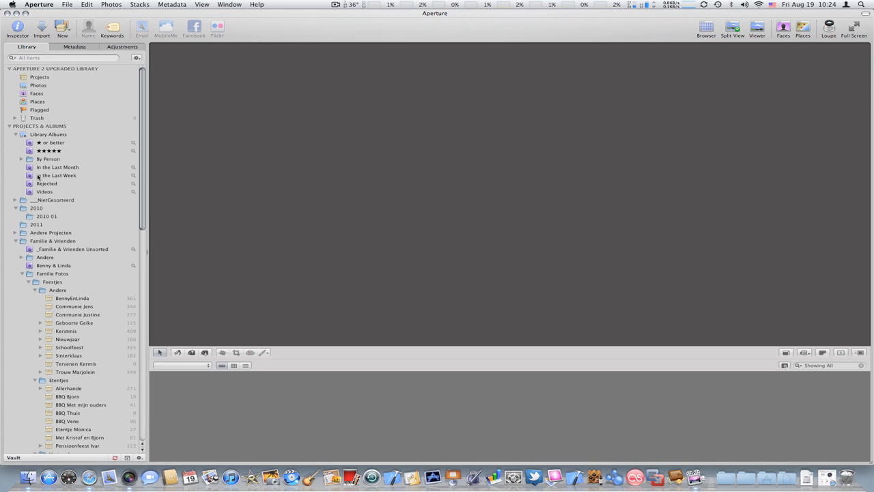
Expand By Person and check the Face includes rule of the first person's smart album
{"action": "left_click", "coordinate": [49, 159]}
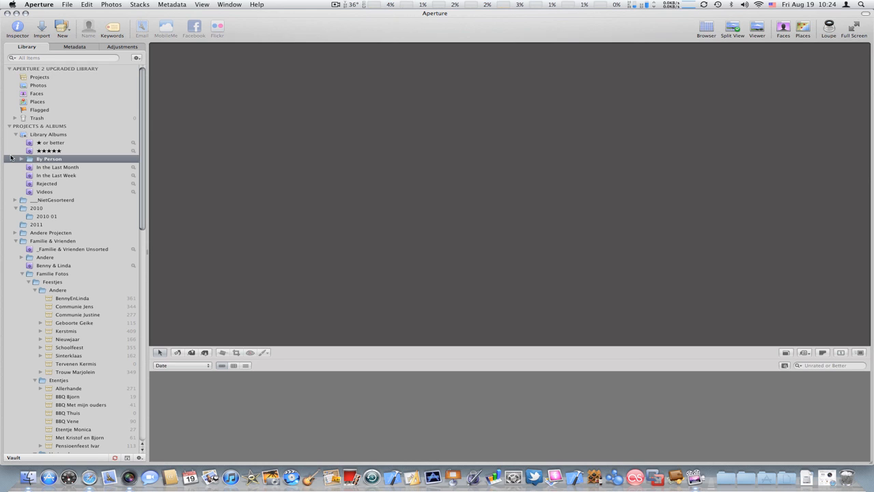
{"action": "left_click", "coordinate": [22, 158]}
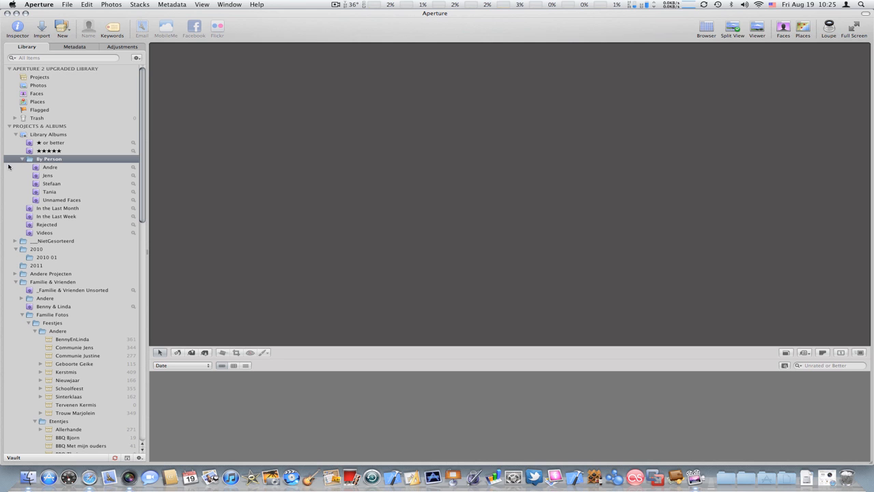
{"action": "left_click", "coordinate": [47, 174]}
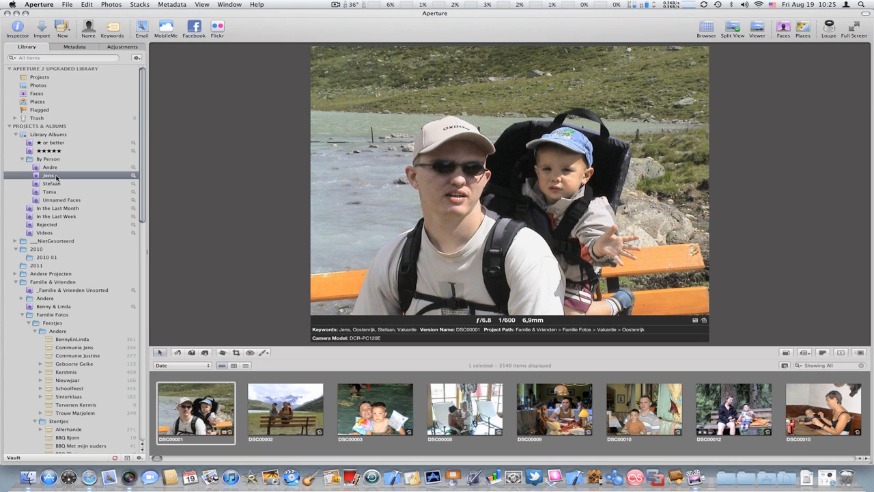
{"action": "mouse_move", "coordinate": [139, 176]}
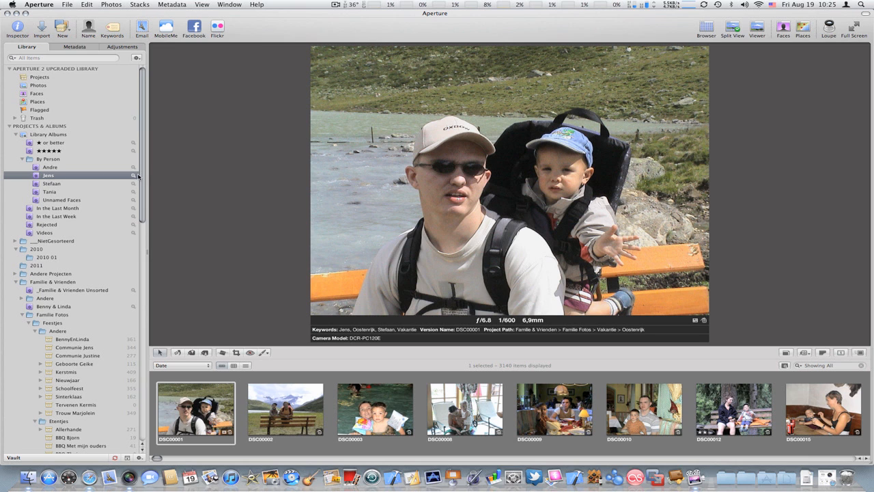
{"action": "left_click", "coordinate": [134, 175]}
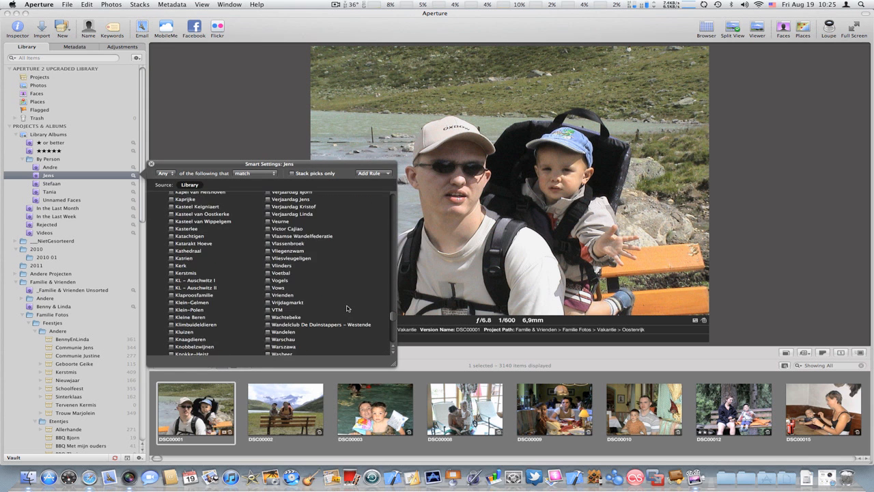
{"action": "scroll", "scroll_direction": "down", "scroll_amount": 3}
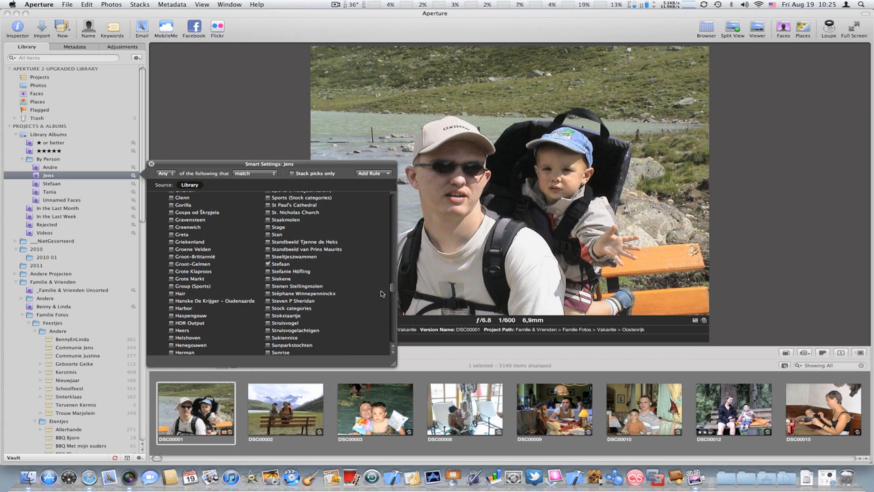
{"action": "scroll", "scroll_direction": "down", "scroll_amount": 3}
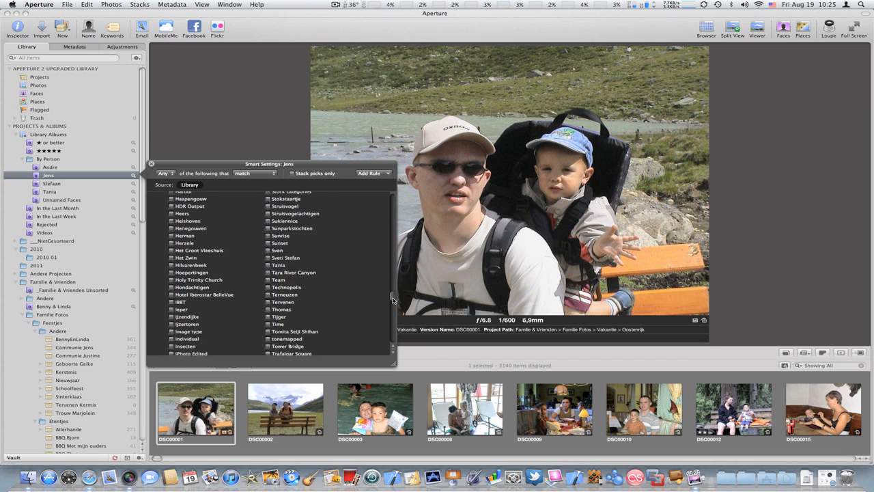
{"action": "scroll", "scroll_direction": "down", "scroll_amount": 3}
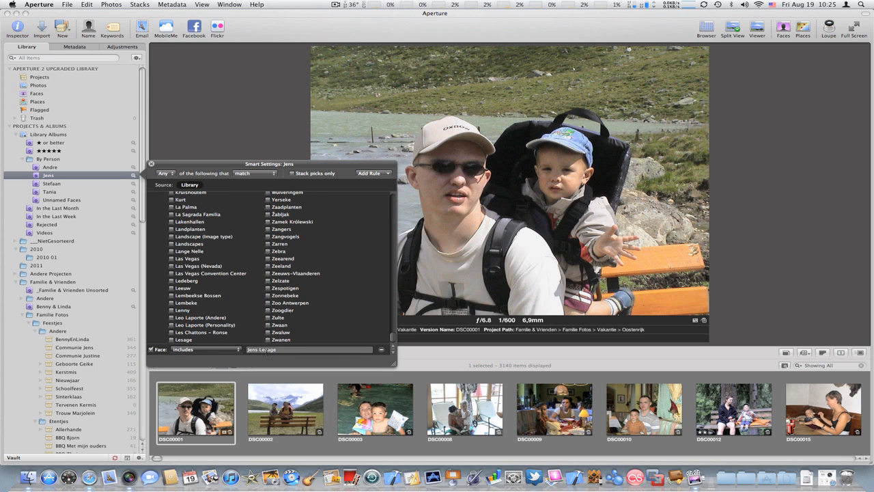
{"action": "left_click", "coordinate": [151, 164]}
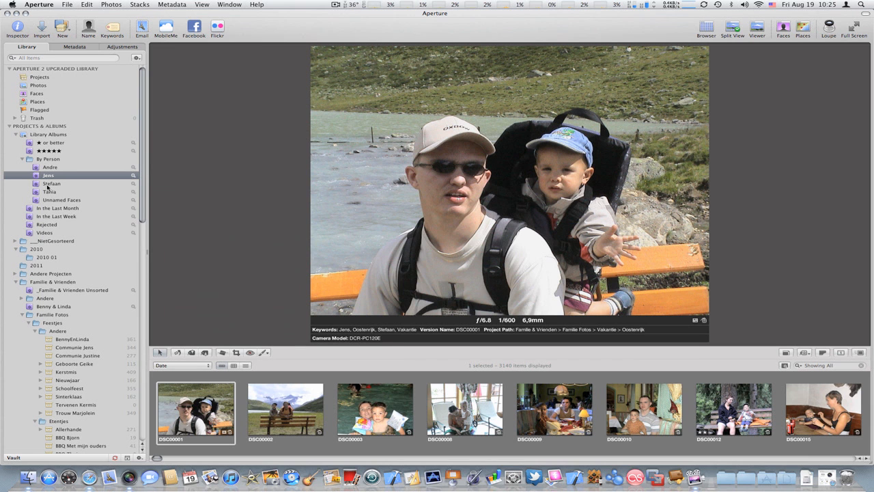
Check the face rule of the next person albums and view Tania's first photo large
{"action": "left_click", "coordinate": [52, 183]}
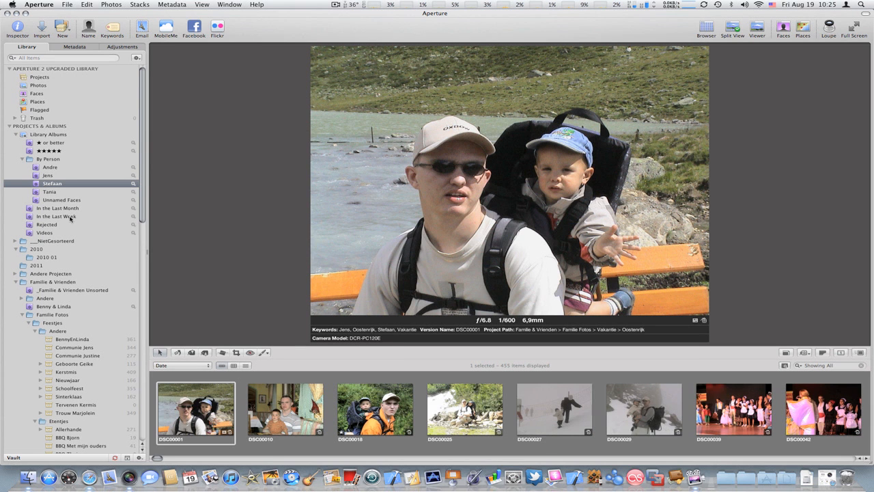
{"action": "left_click", "coordinate": [49, 191]}
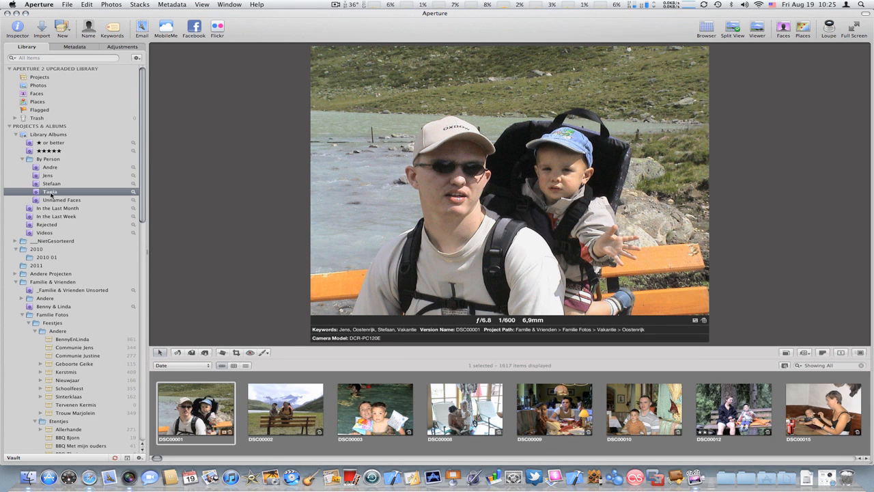
{"action": "left_click", "coordinate": [134, 191]}
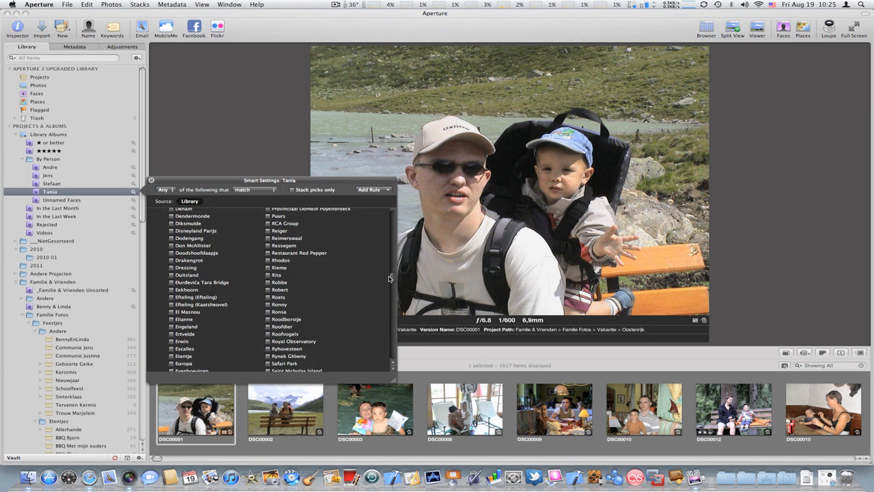
{"action": "scroll", "scroll_direction": "down", "scroll_amount": 3}
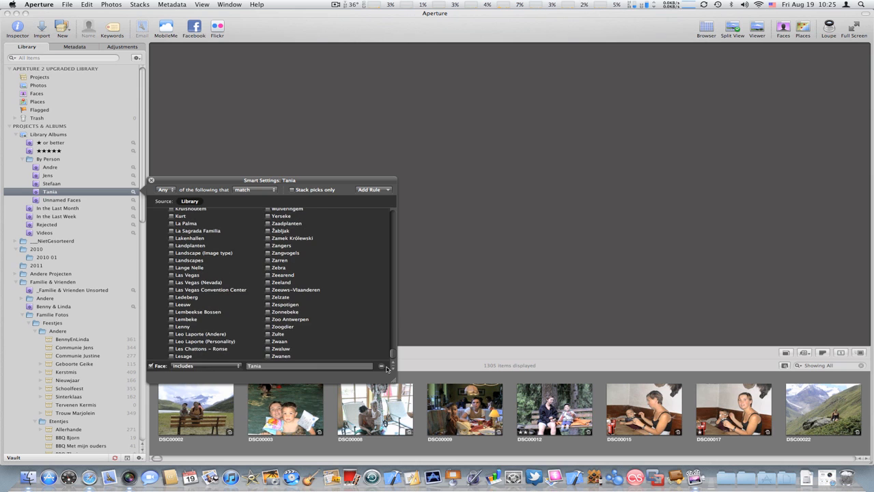
{"action": "left_click", "coordinate": [152, 180]}
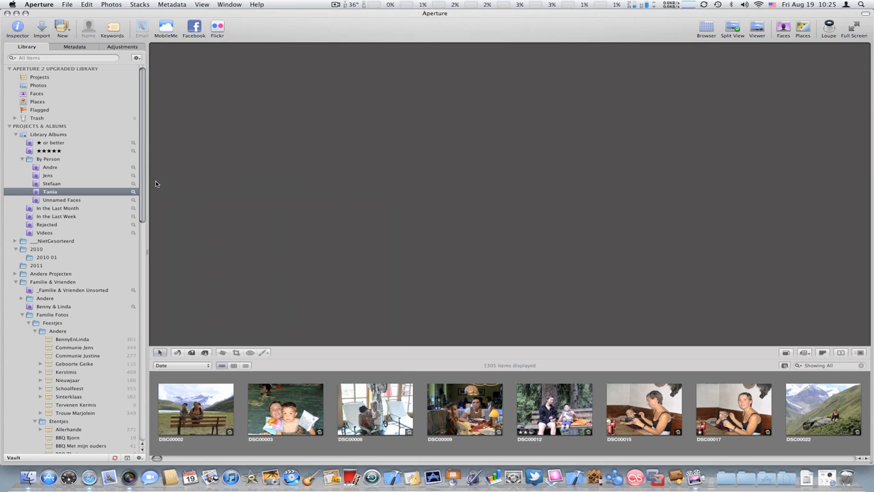
{"action": "left_click", "coordinate": [196, 410]}
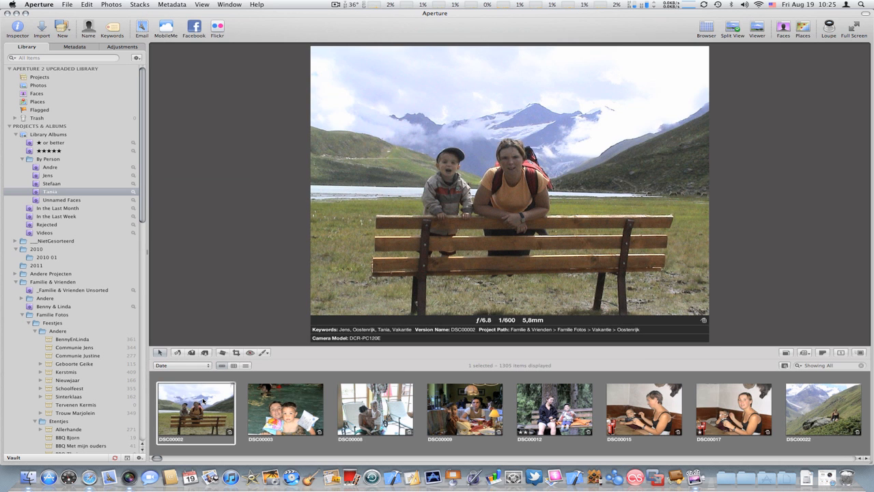
Browse the Wandelen walking projects down to the Nog Te Sorteren album
{"action": "left_click", "coordinate": [63, 199]}
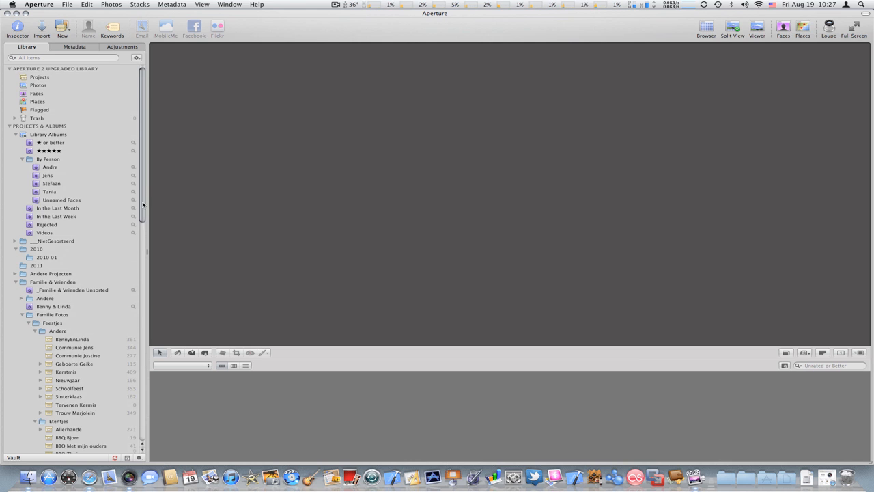
{"action": "scroll", "scroll_direction": "down", "scroll_amount": 3}
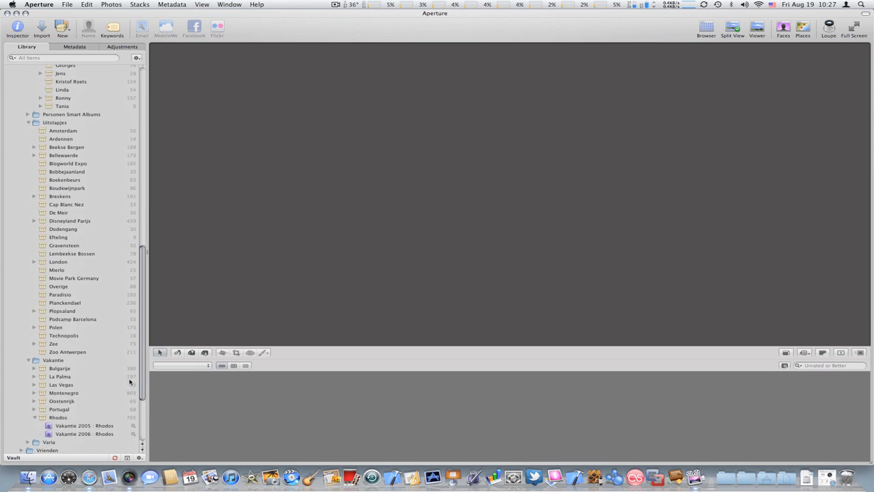
{"action": "scroll", "scroll_direction": "down", "scroll_amount": 3}
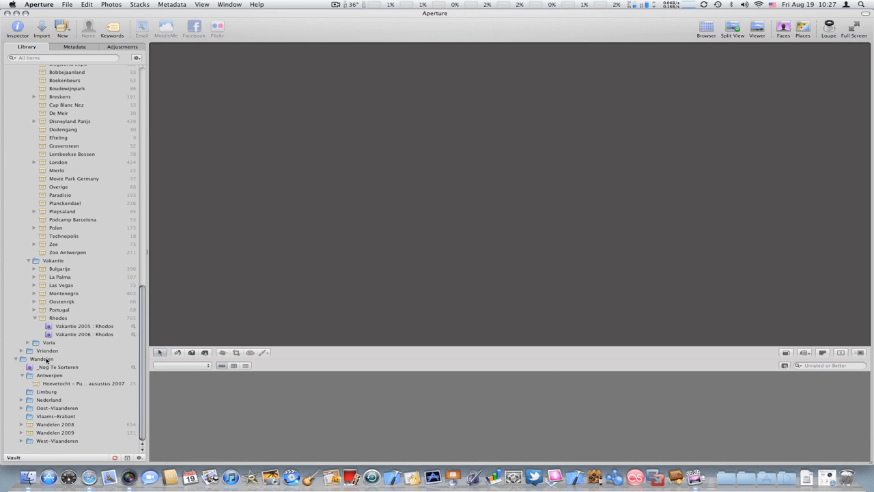
{"action": "left_click", "coordinate": [57, 367]}
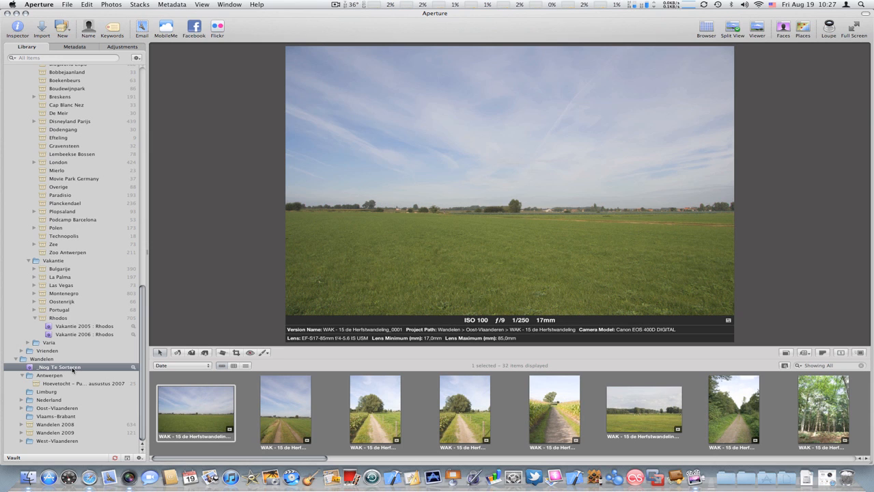
{"action": "mouse_move", "coordinate": [21, 401]}
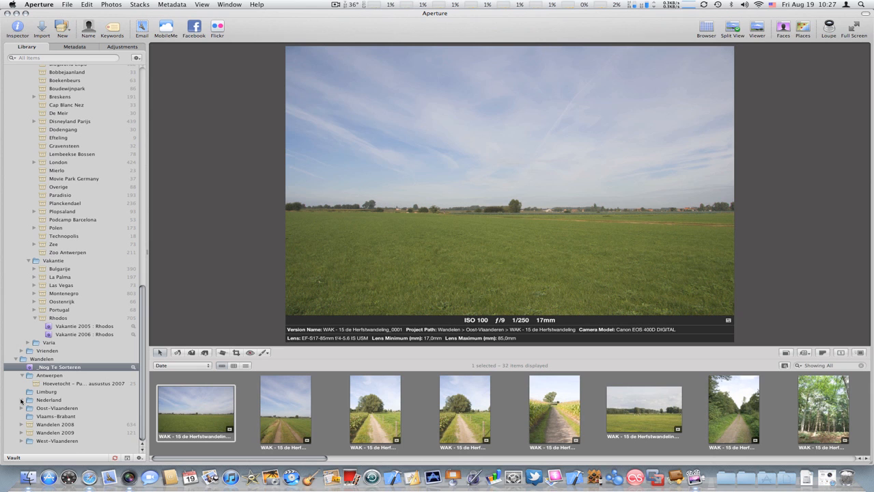
Browse the Oost-Vlaanderen forest walk and Puyenbroek park projects, ending on Bloesemtocht - Borgloon
{"action": "left_click", "coordinate": [22, 399]}
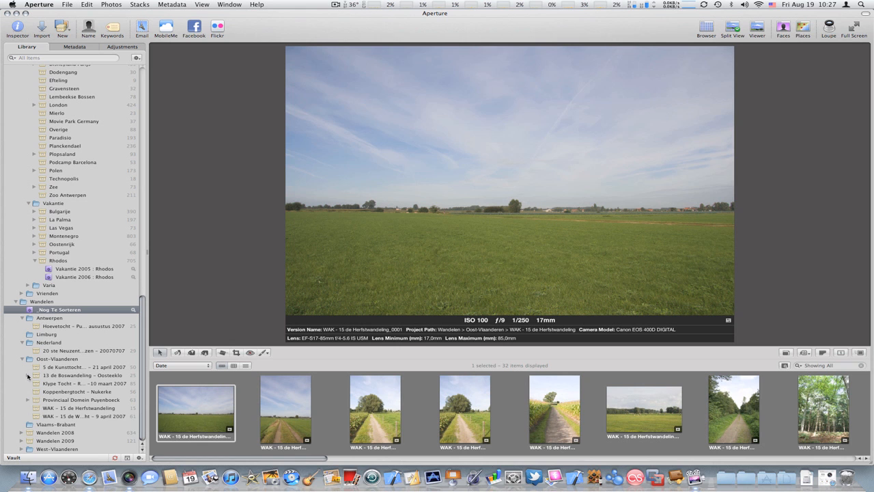
{"action": "left_click", "coordinate": [76, 374]}
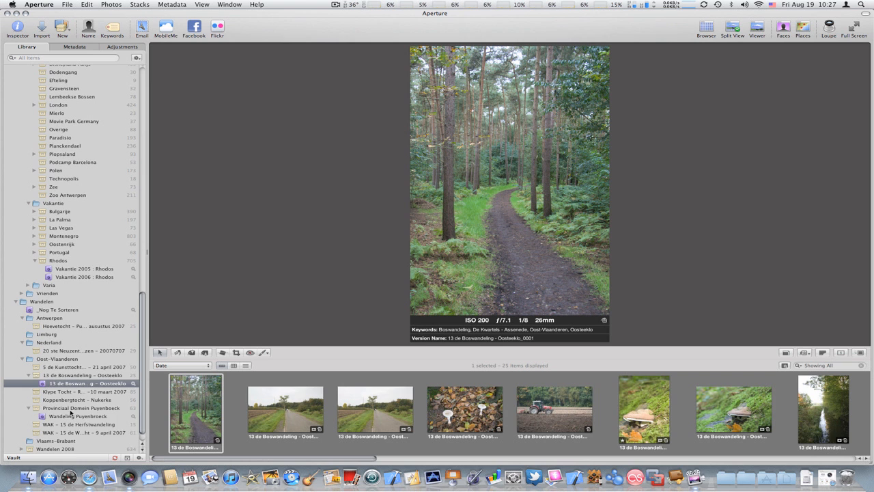
{"action": "left_click", "coordinate": [78, 399]}
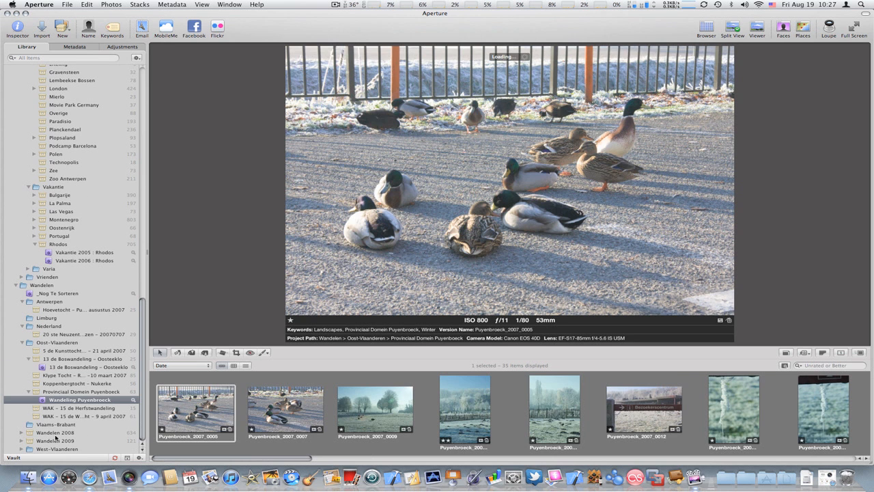
{"action": "scroll", "scroll_direction": "down", "scroll_amount": 3}
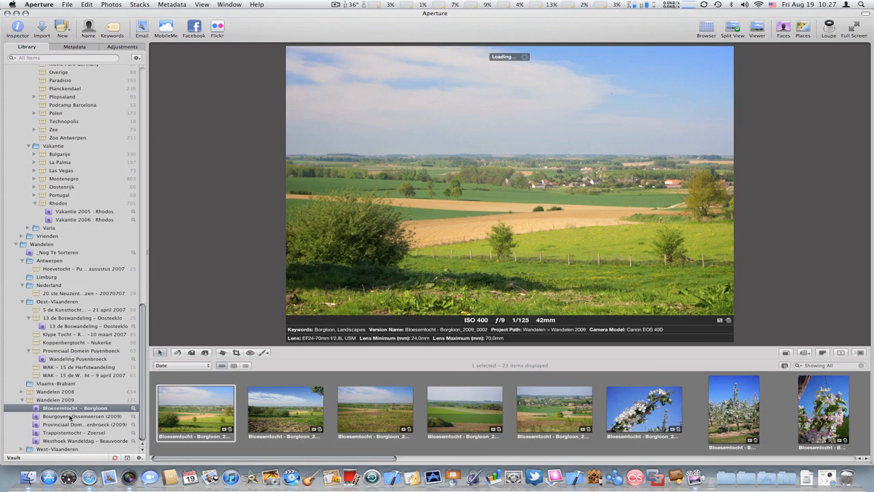
{"action": "left_click", "coordinate": [85, 423]}
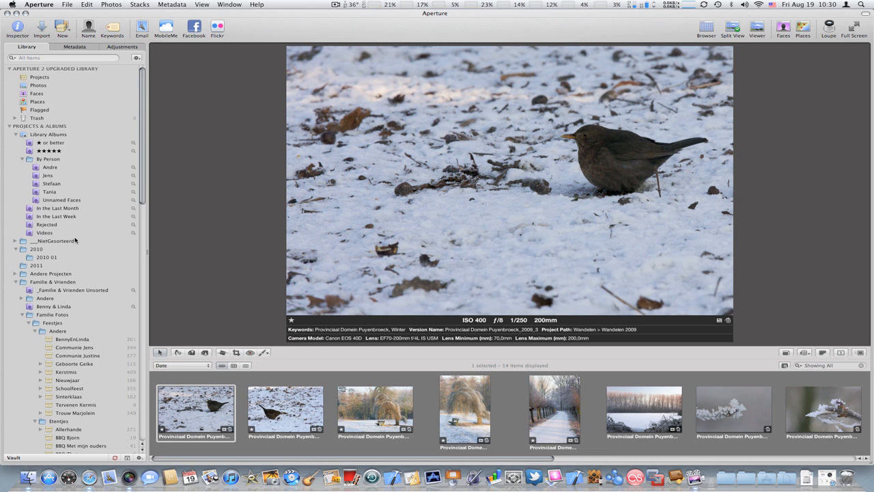
{"action": "mouse_move", "coordinate": [36, 369]}
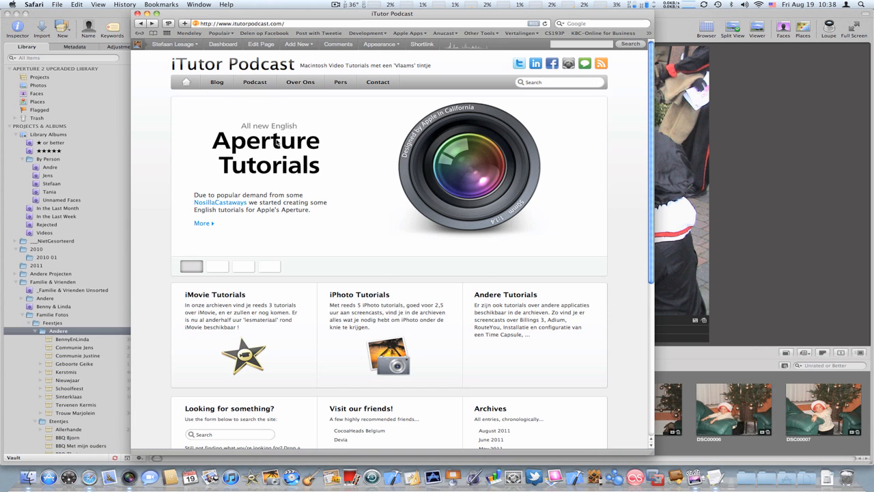
{"action": "mouse_move", "coordinate": [225, 202]}
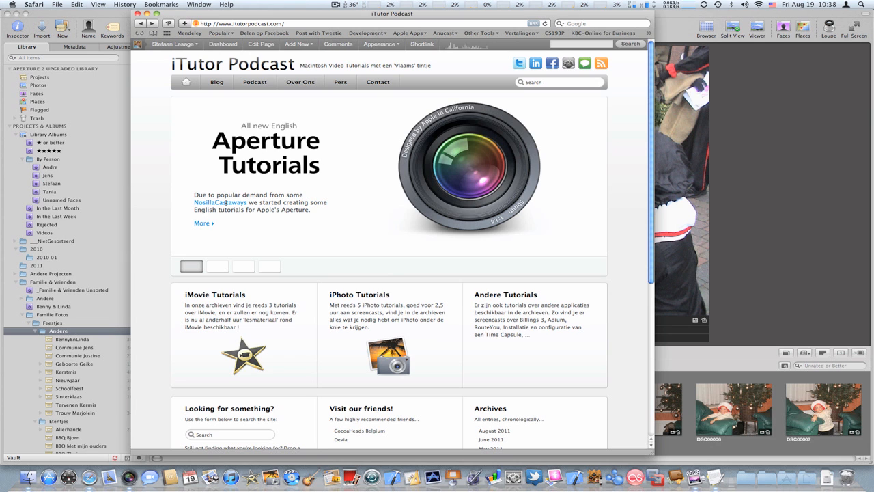
{"action": "mouse_move", "coordinate": [202, 227]}
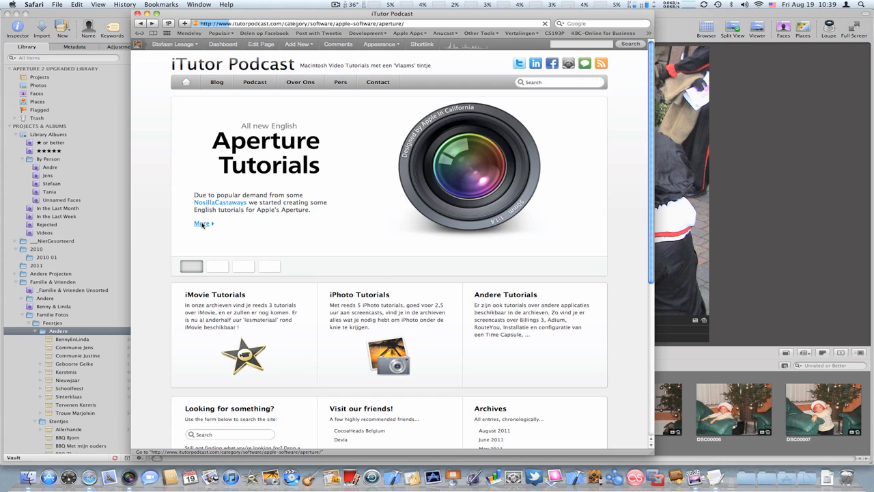
Read the ITP0028 post on organizing an Aperture library, then launch iTunes
{"action": "left_click", "coordinate": [201, 224]}
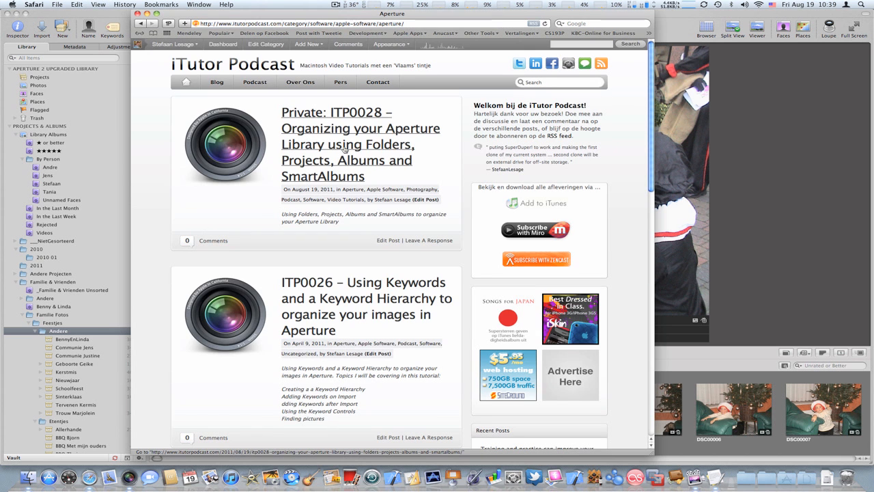
{"action": "mouse_move", "coordinate": [394, 145]}
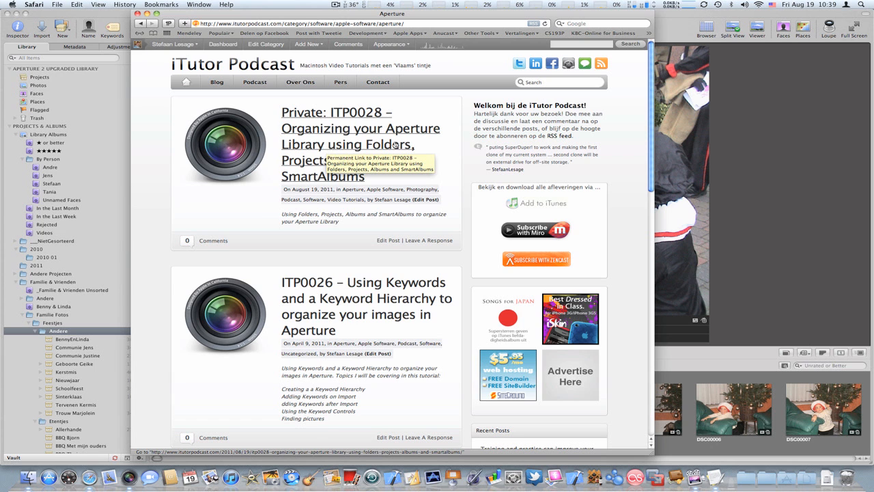
{"action": "left_click", "coordinate": [361, 143]}
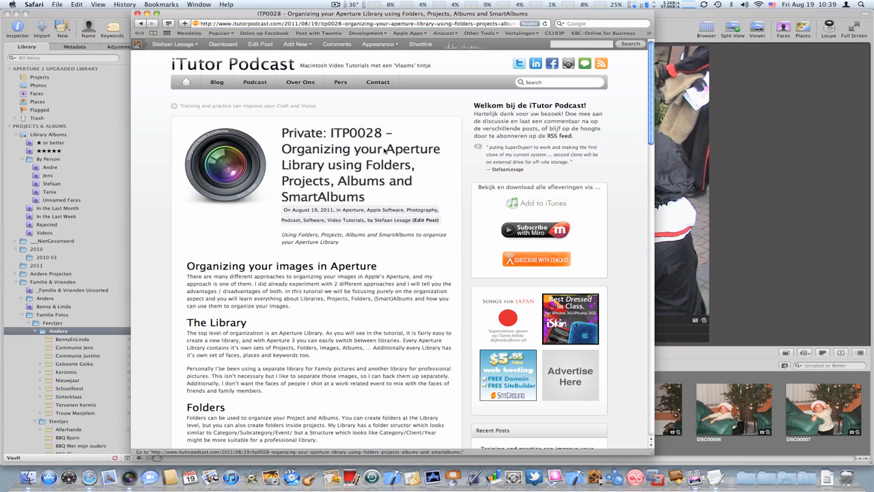
{"action": "scroll", "scroll_direction": "down", "scroll_amount": 3}
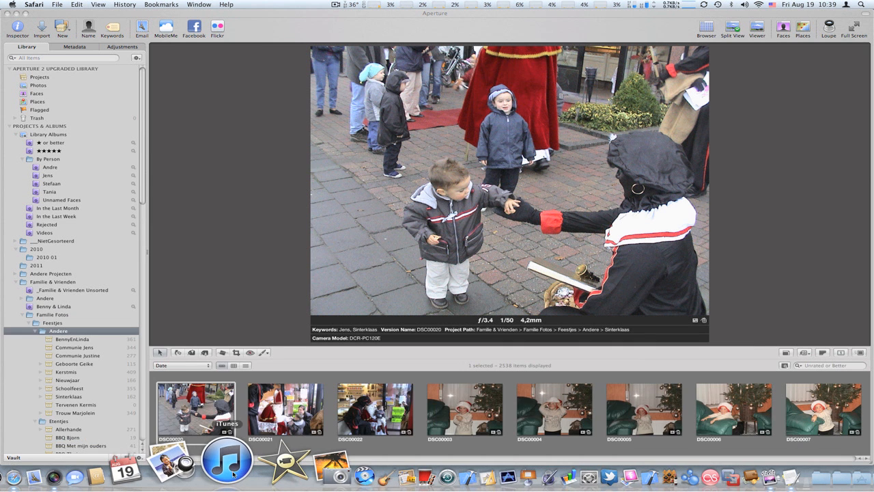
{"action": "left_click", "coordinate": [227, 459]}
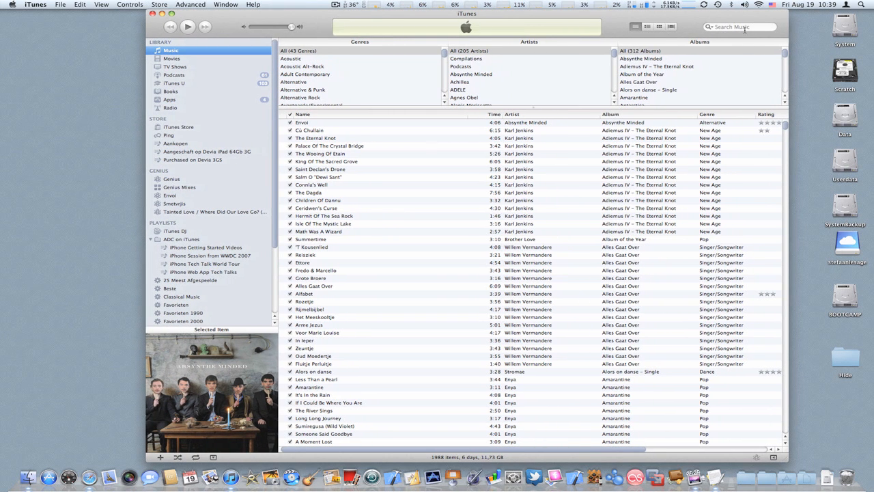
Search the iTunes Store for itutor and view the iTutor Podcast page with its customer reviews
{"action": "left_click", "coordinate": [180, 127]}
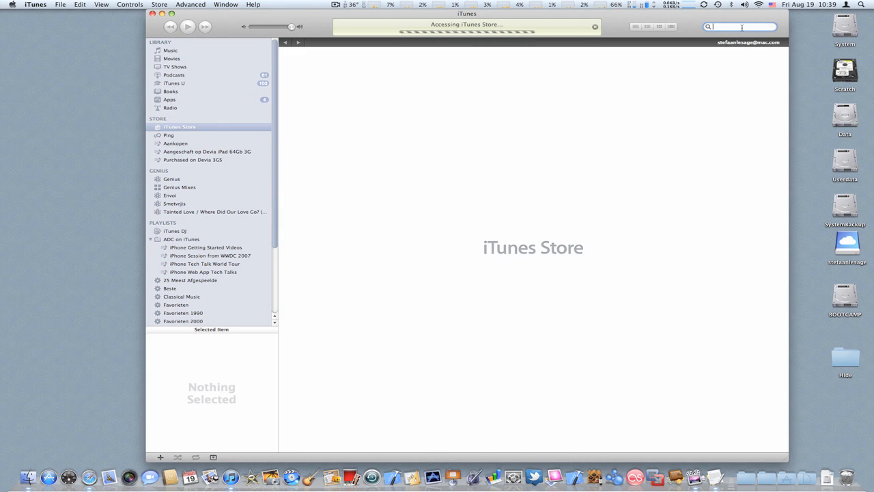
{"action": "type", "text": "itutor"}
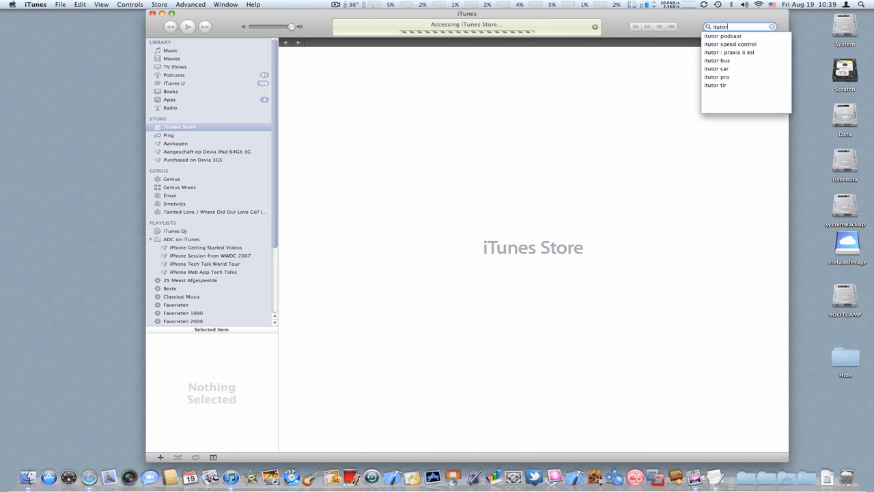
{"action": "left_click", "coordinate": [723, 35]}
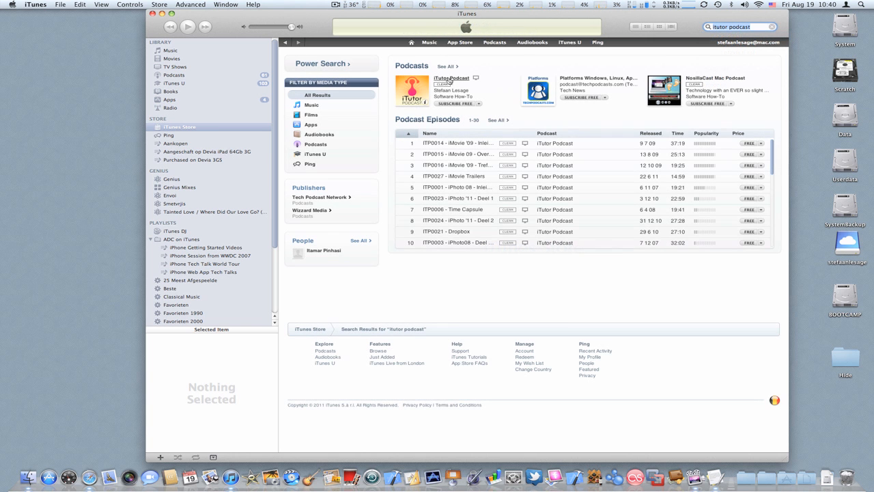
{"action": "left_click", "coordinate": [451, 77]}
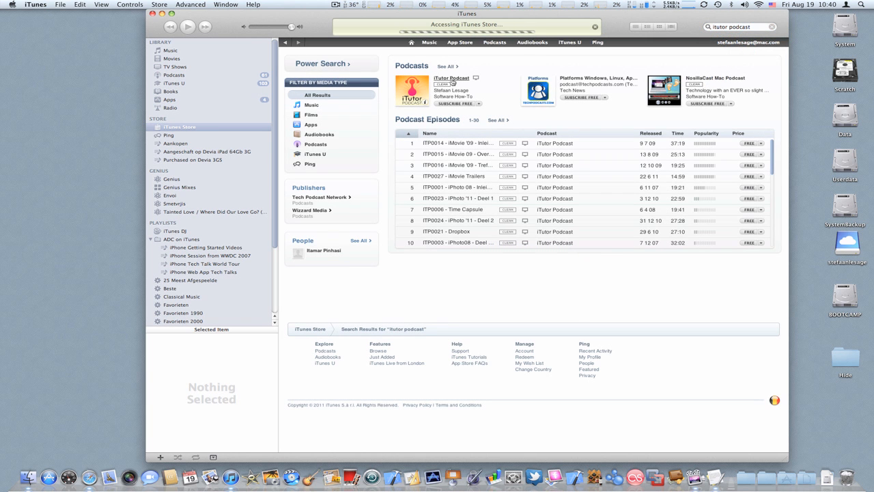
{"action": "left_click", "coordinate": [451, 78]}
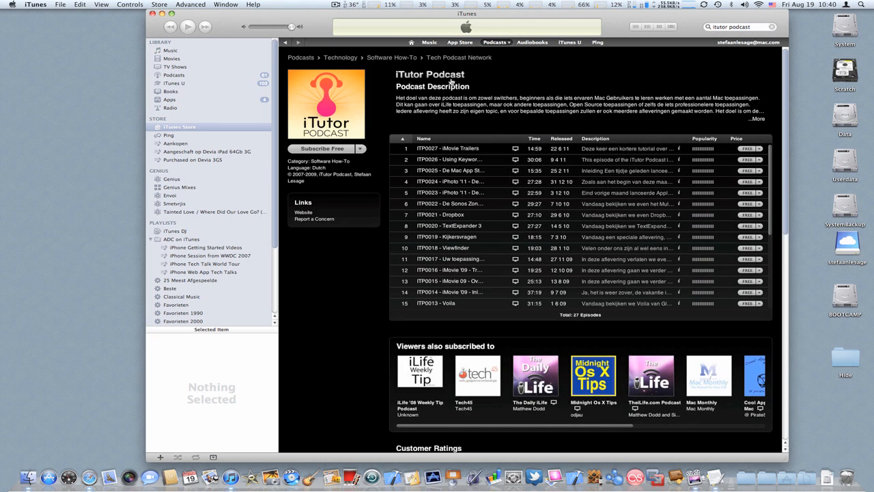
{"action": "scroll", "scroll_direction": "down", "scroll_amount": 3}
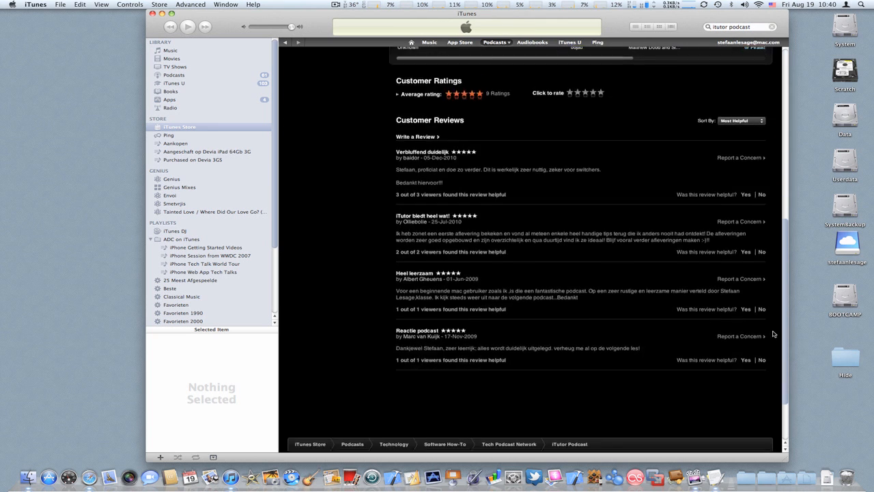
{"action": "scroll", "scroll_direction": "down", "scroll_amount": 3}
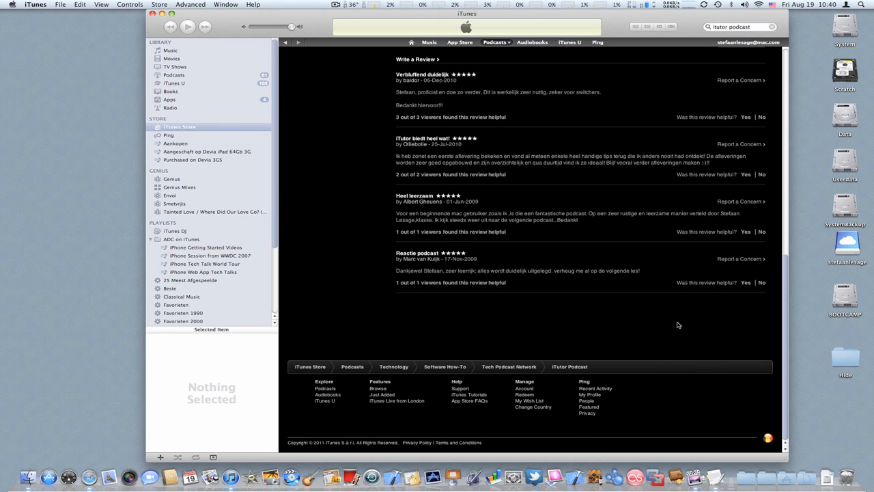